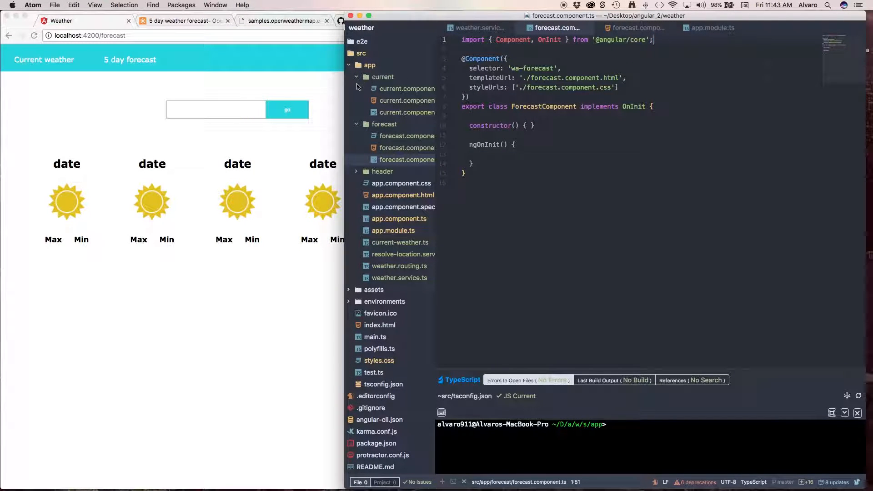
pyautogui.moveTo(334, 96)
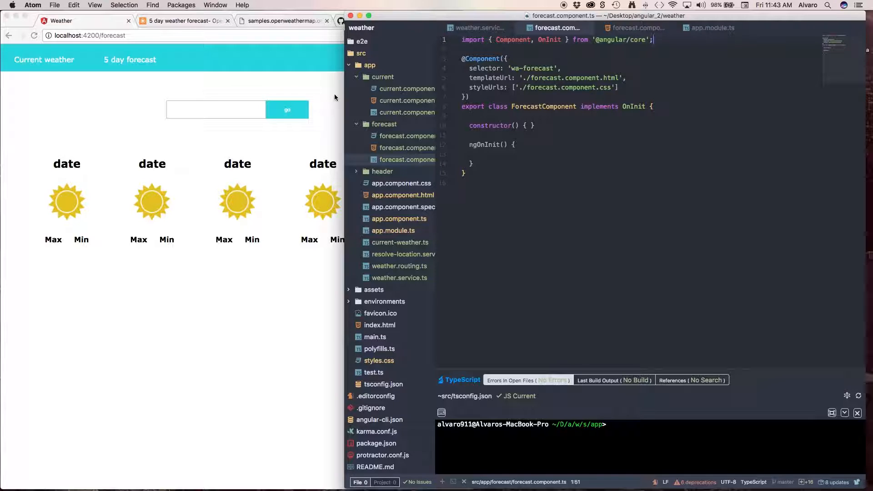
# Declare a 'forecastForm: FormGroup' property below the constructor of the forecast component.
pyautogui.click(86, 21)
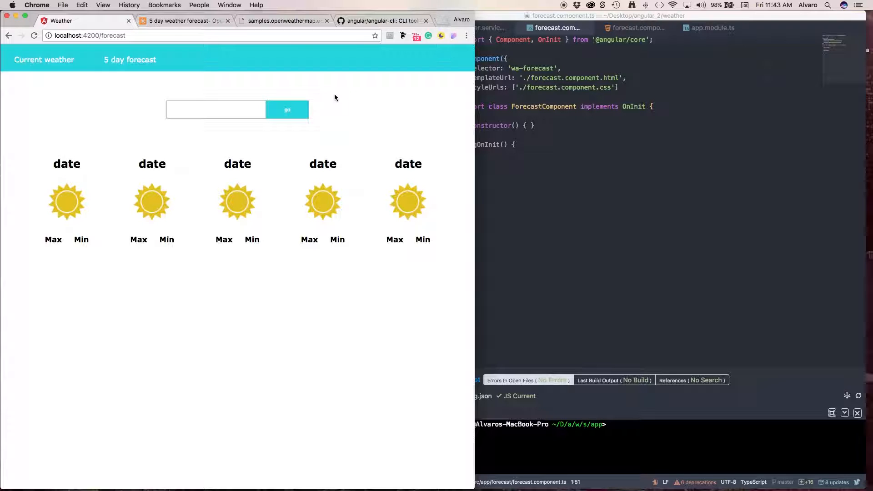
pyautogui.moveTo(502, 210)
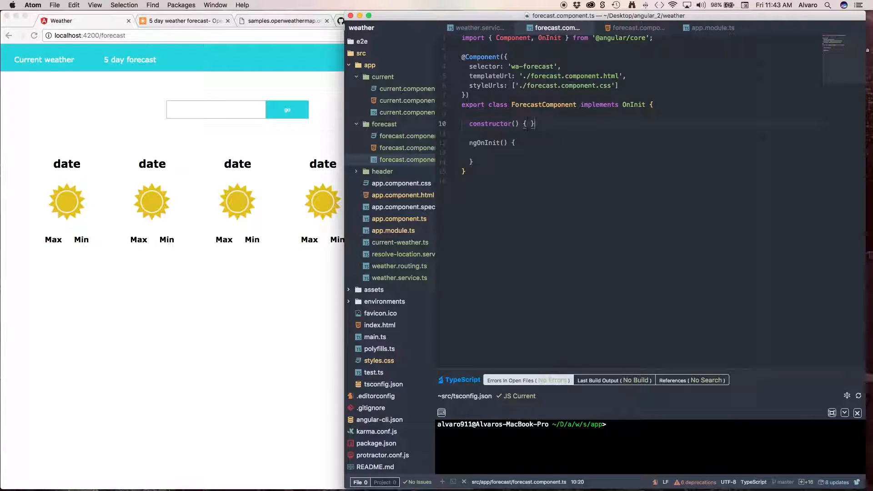
pyautogui.press('enter')
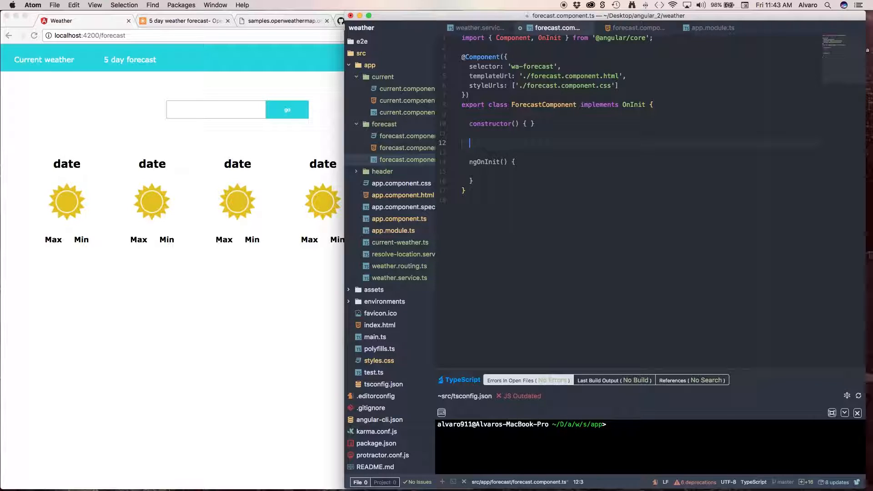
pyautogui.write('fore')
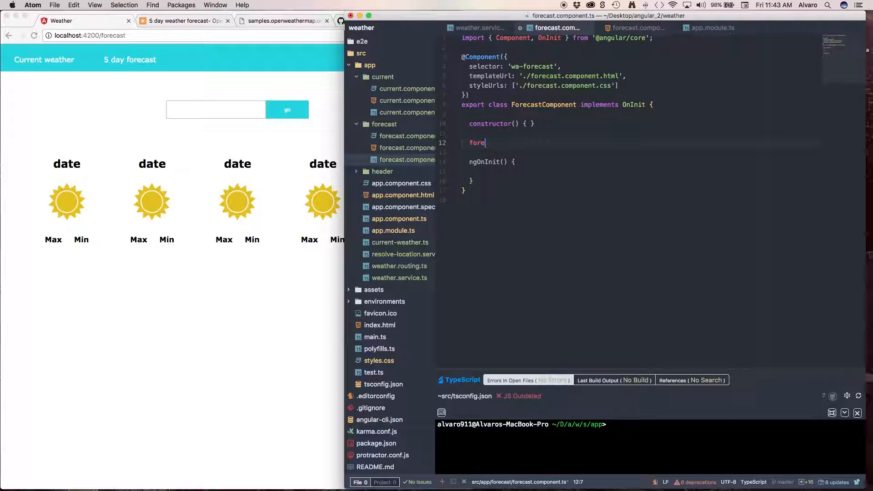
pyautogui.write('cast')
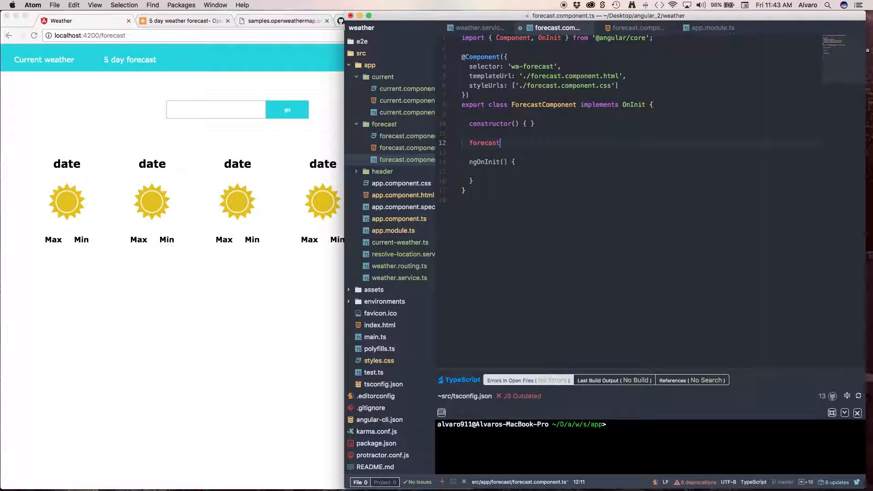
pyautogui.write('Form')
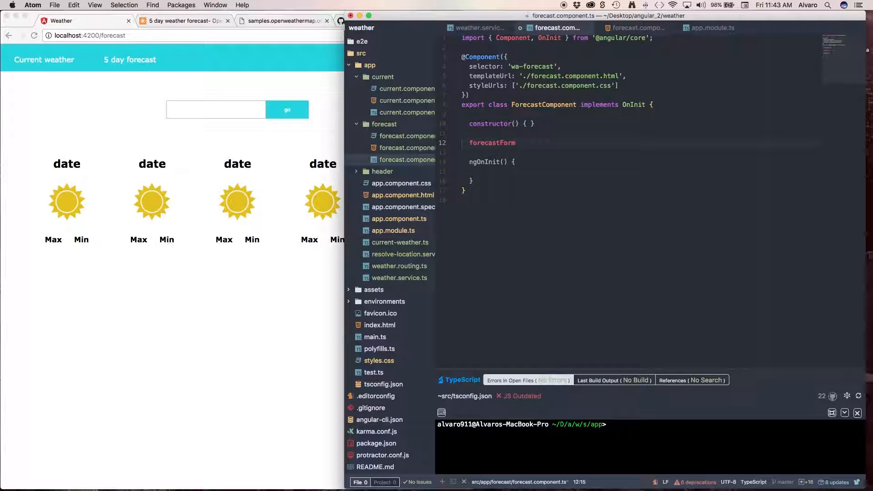
pyautogui.write(': Fo')
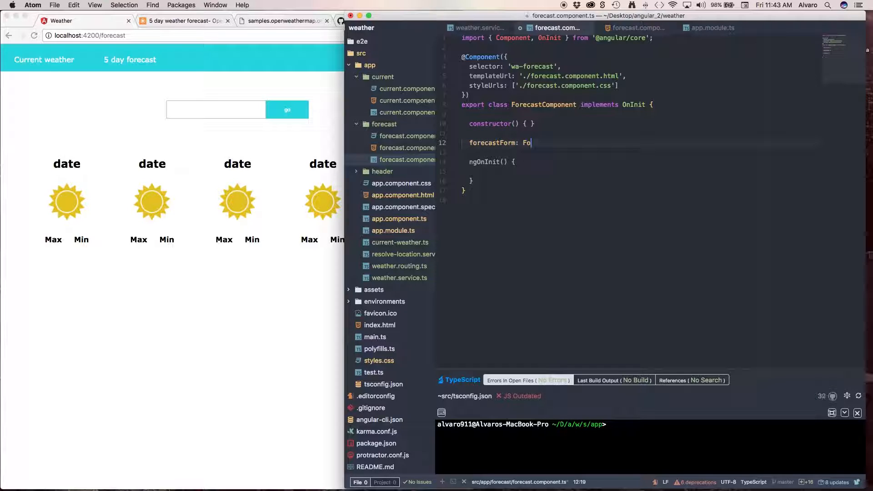
pyautogui.write('rmGroup')
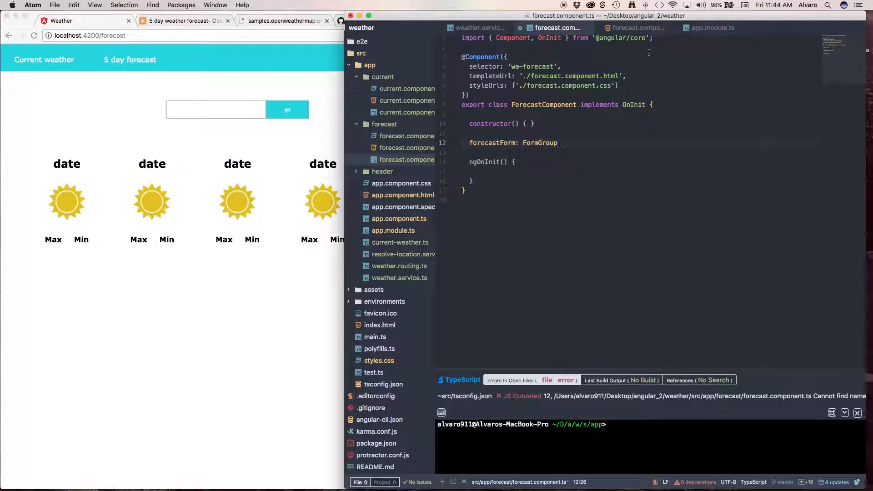
pyautogui.click(656, 38)
pyautogui.write(';')
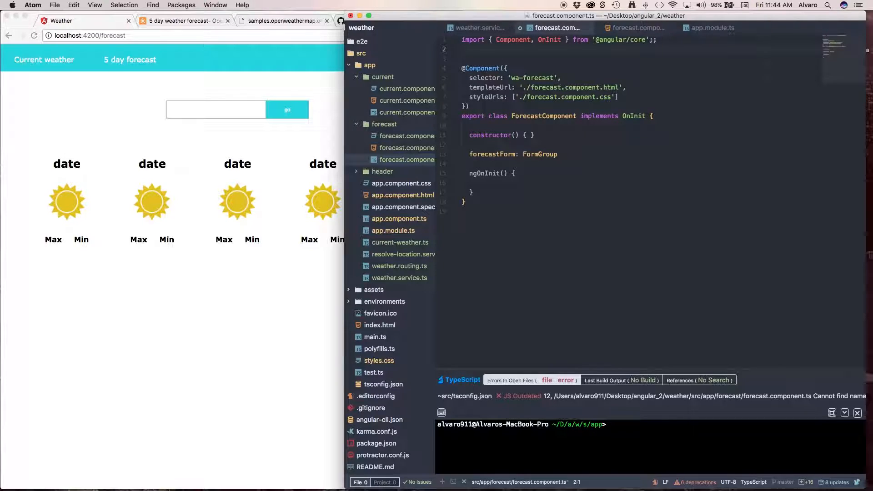
pyautogui.write("import { FormGroup } from '@angular/form")
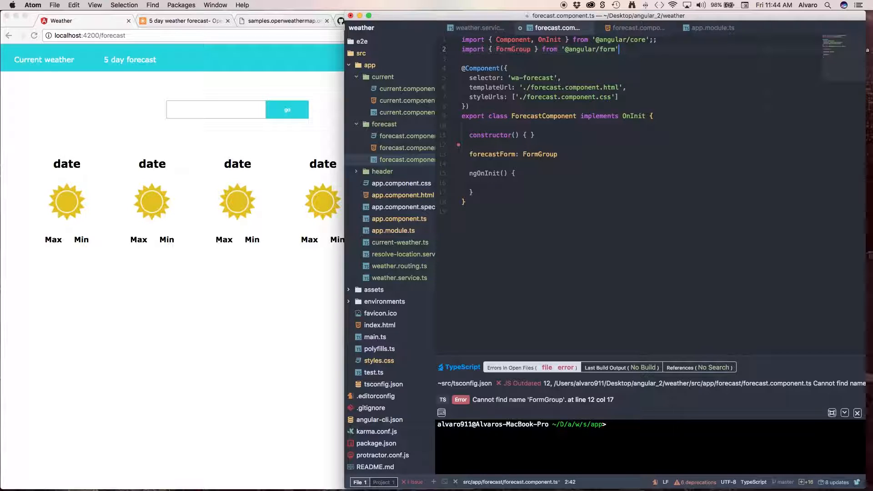
pyautogui.write('s')
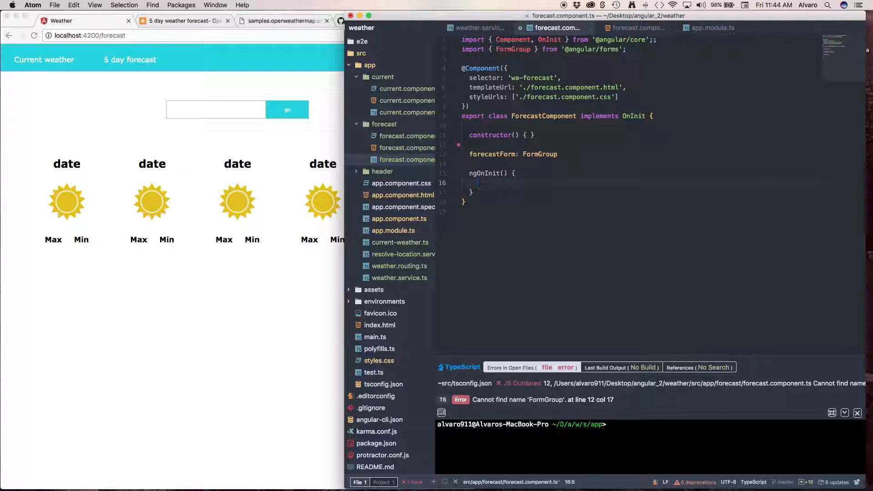
# In ngOnInit, assign this.forecastForm = new FormGroup({}) with an empty object body.
pyautogui.write('this.')
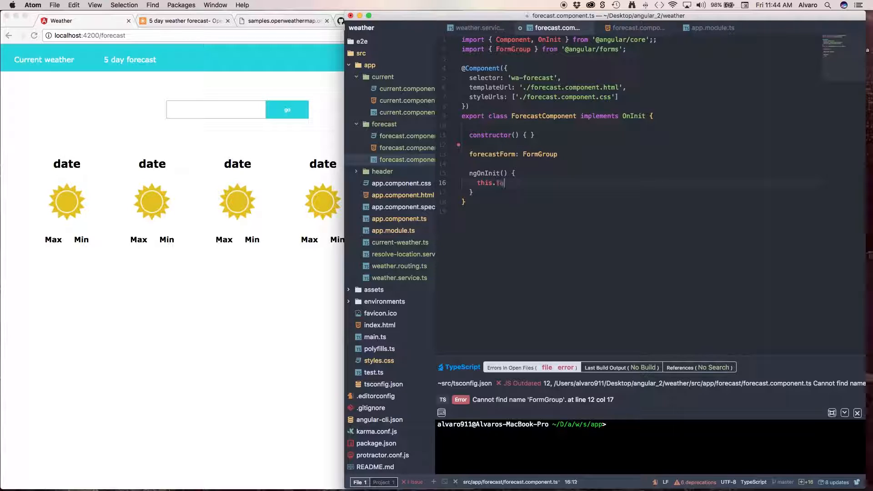
pyautogui.write('forecastForm =')
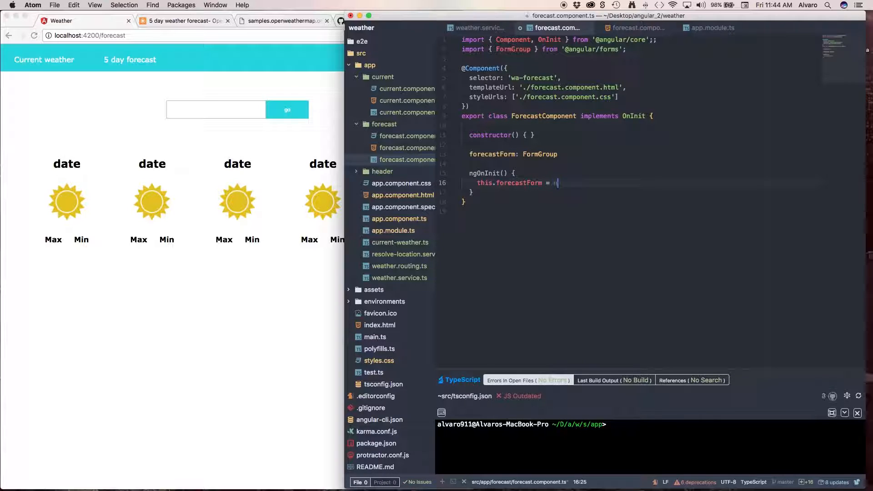
pyautogui.write('new FormG')
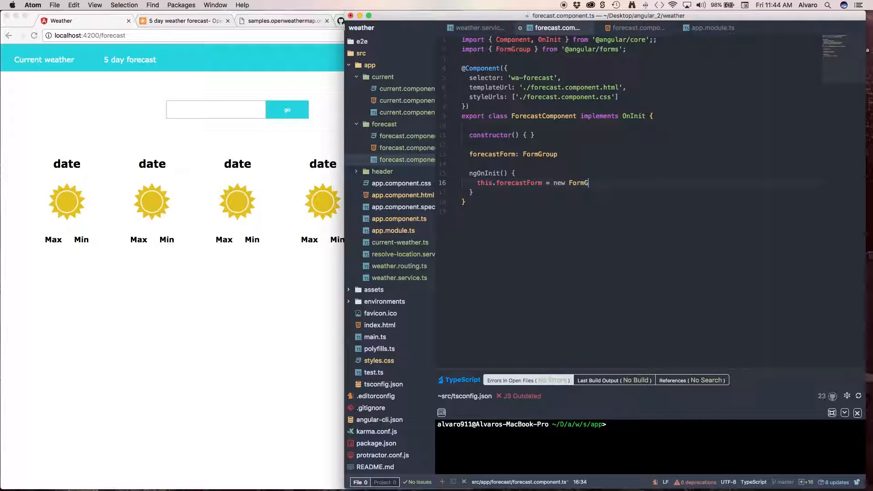
pyautogui.write('roup()')
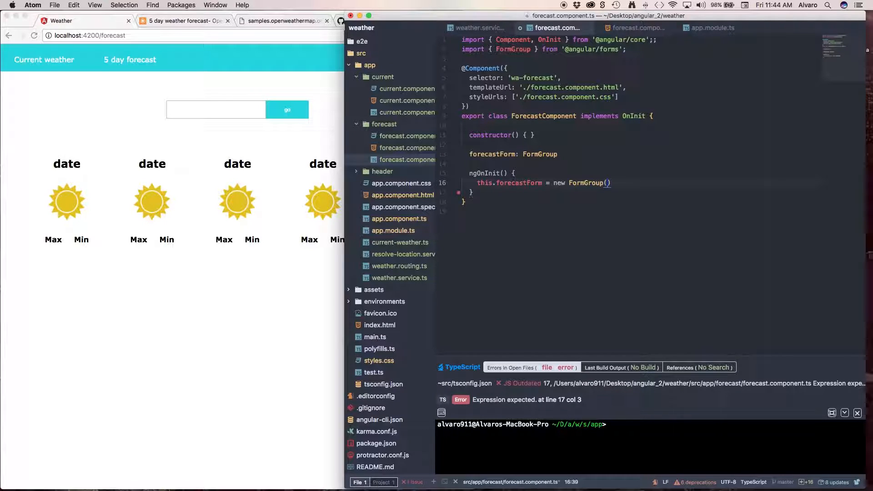
pyautogui.write('{}')
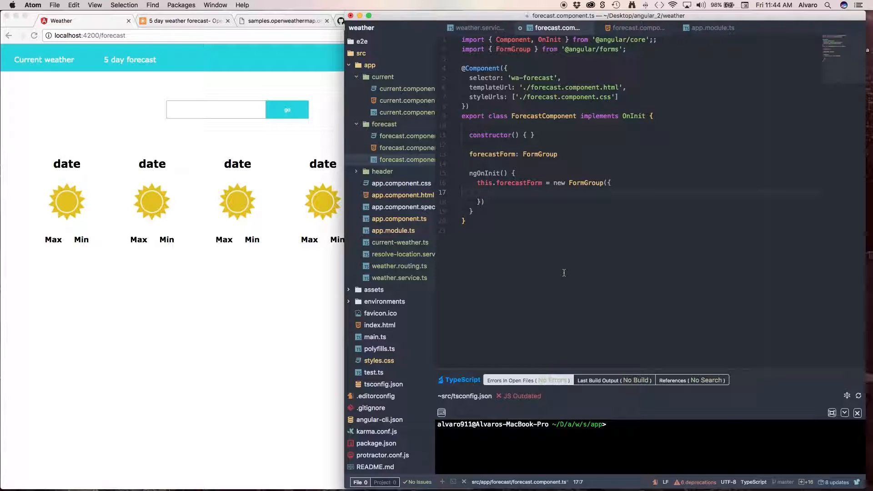
# Add forecastCity: new FormControl('Seattle') inside the FormGroup initializer.
pyautogui.write('forecas')
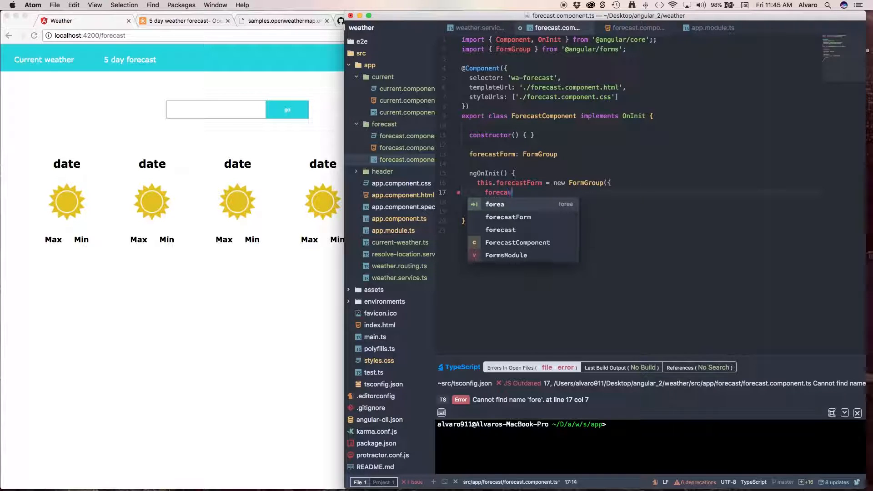
pyautogui.write('t')
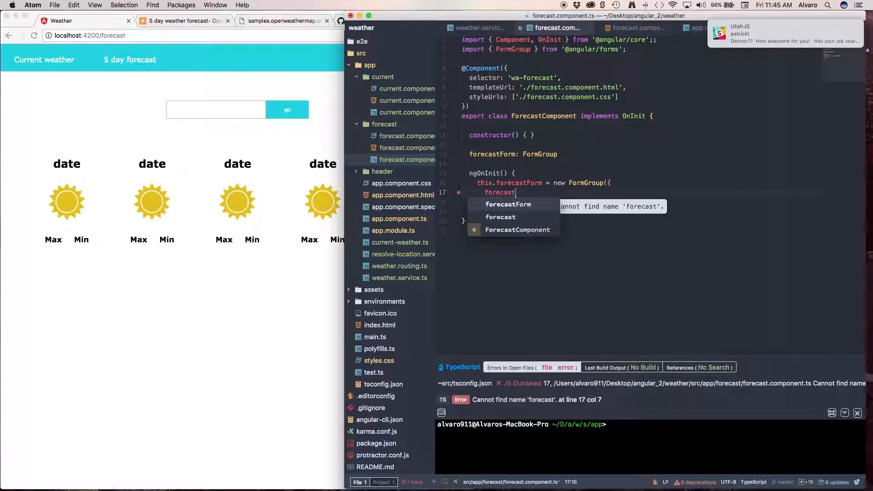
pyautogui.write('City')
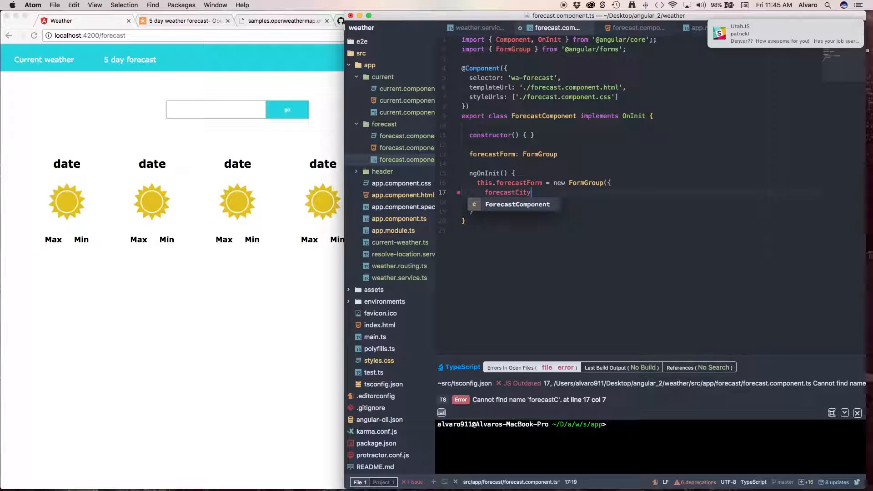
pyautogui.write(':')
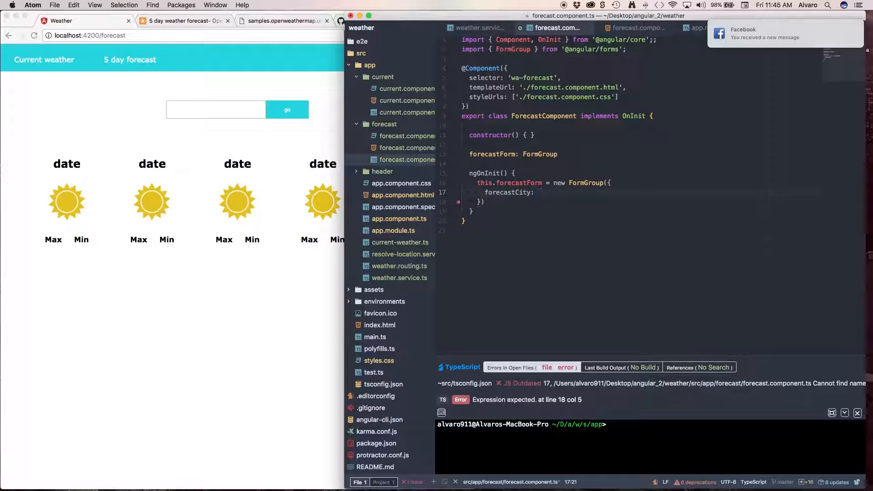
pyautogui.write('new')
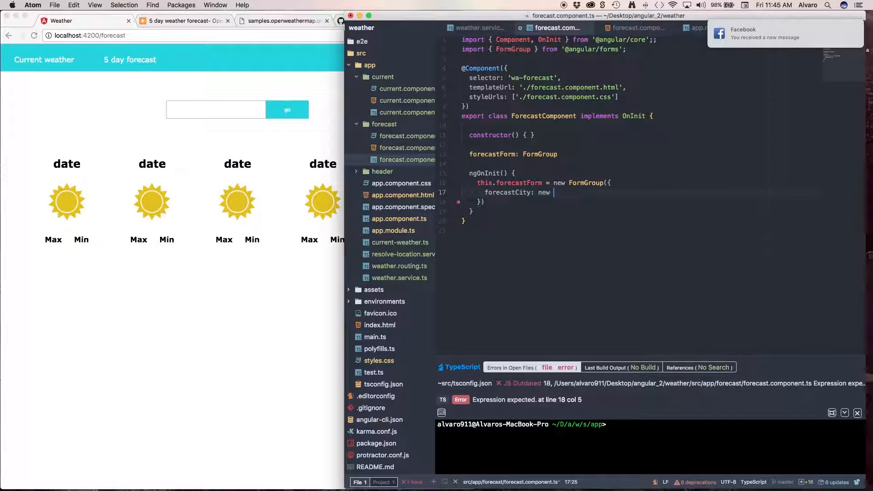
pyautogui.write('FormC')
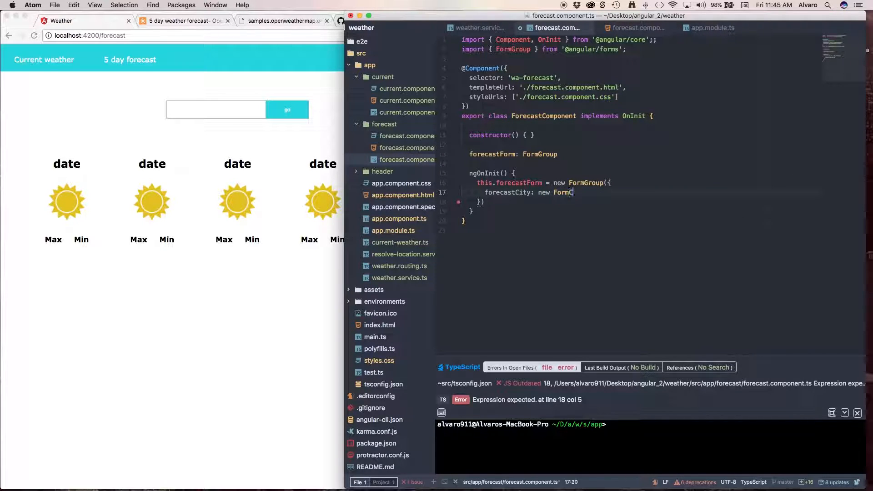
pyautogui.write('ontrol')
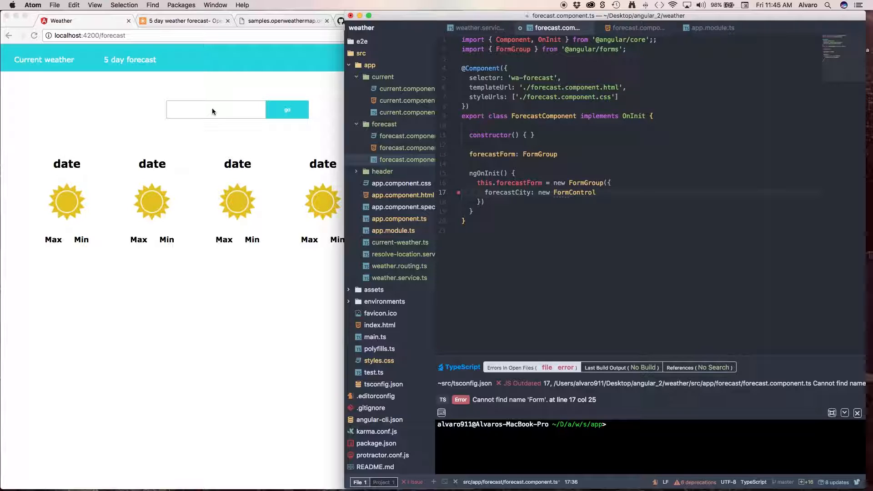
pyautogui.write('()')
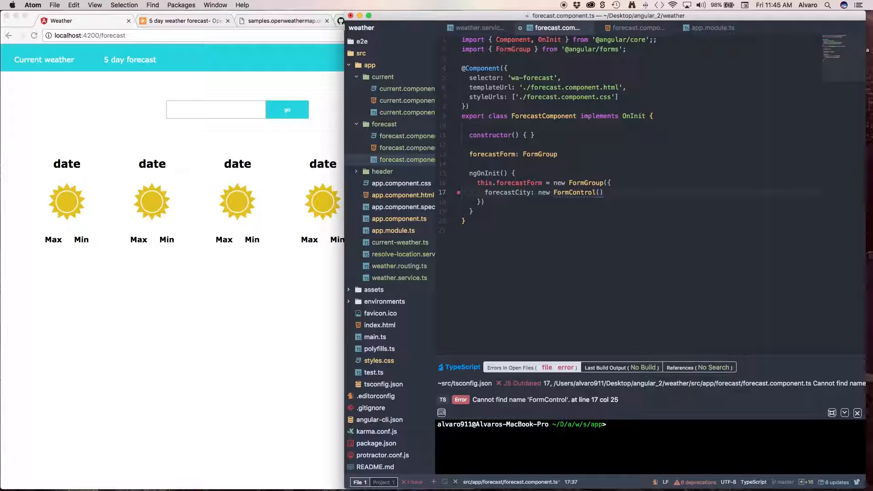
pyautogui.write("''")
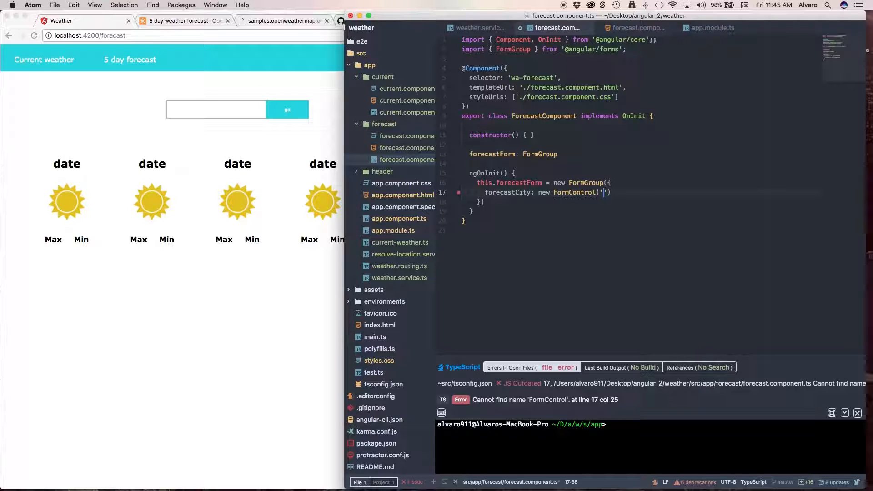
pyautogui.write('s')
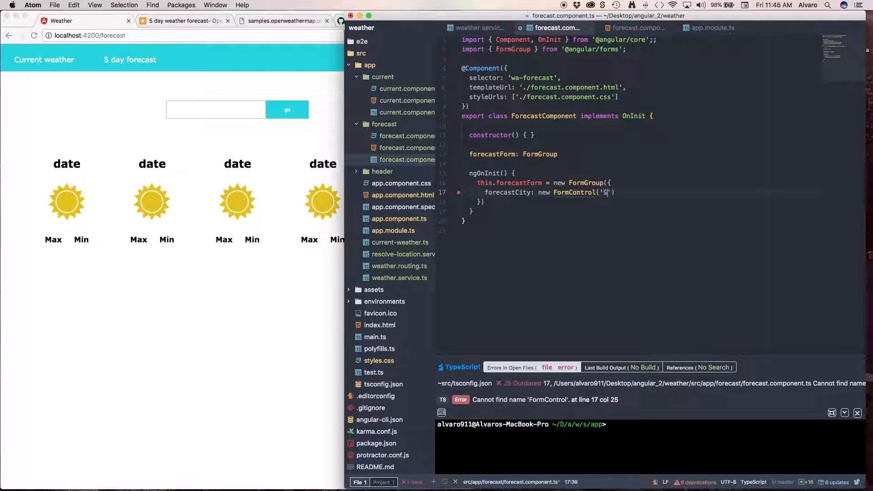
pyautogui.write('eattle')
pyautogui.click(639, 49)
pyautogui.write(',')
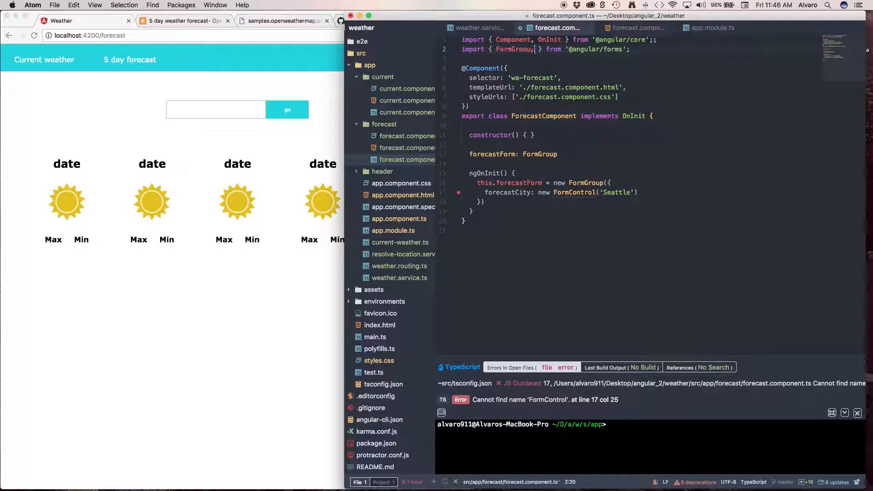
pyautogui.write('FormControl')
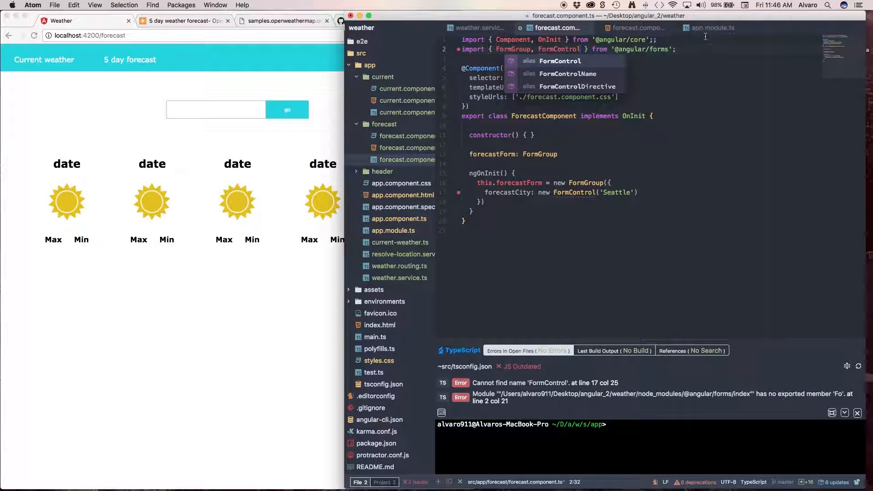
pyautogui.click(711, 27)
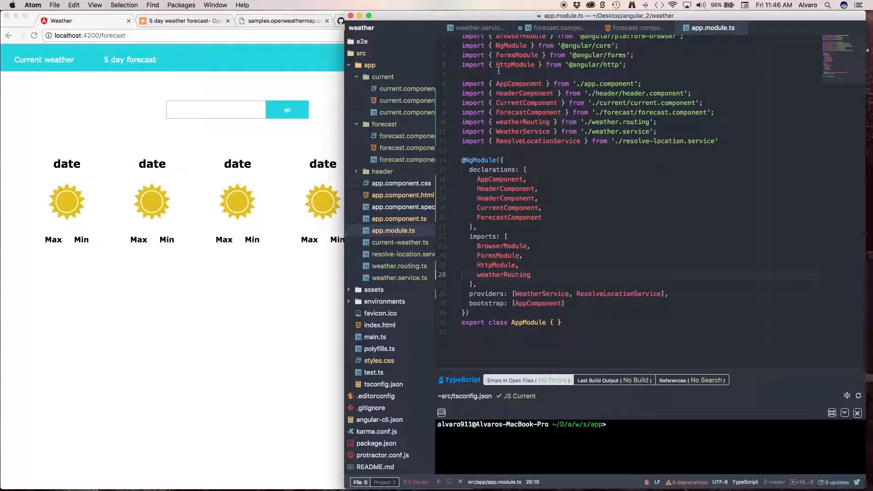
# Import ReactiveFormModule into AppModule's imports array and return to the forecast component.
pyautogui.click(530, 275)
pyautogui.write('ReactiveFormModule')
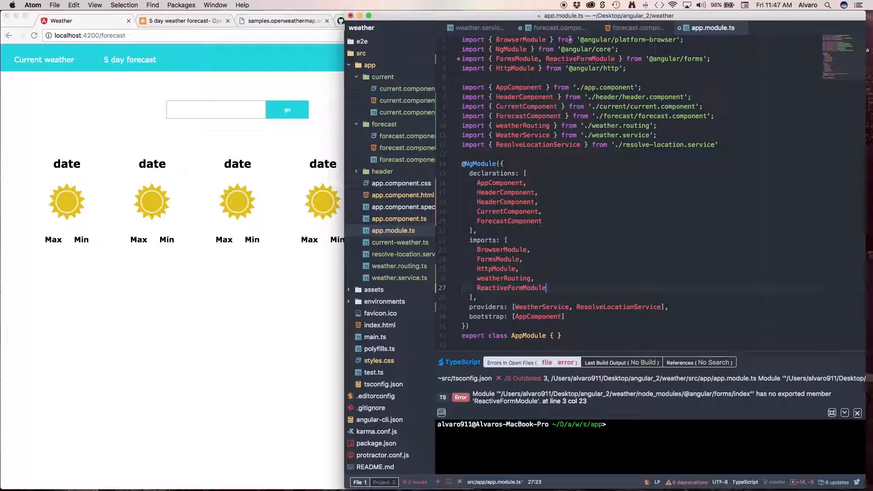
pyautogui.click(557, 29)
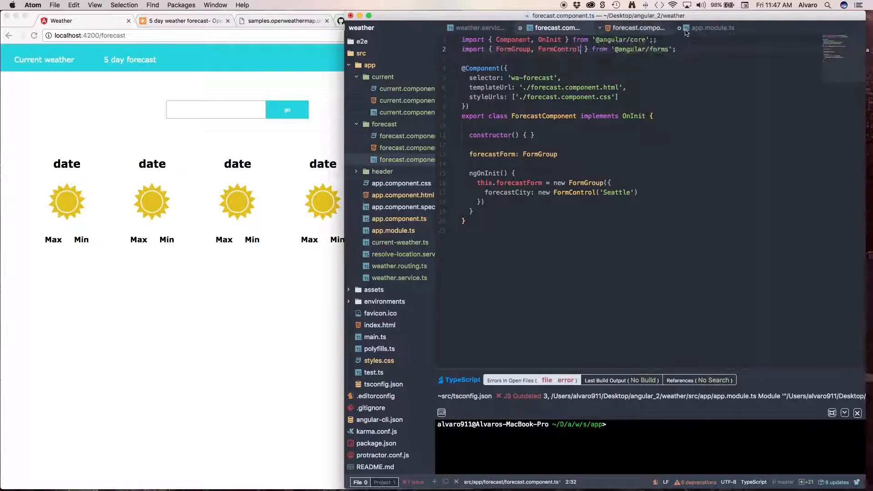
pyautogui.click(712, 28)
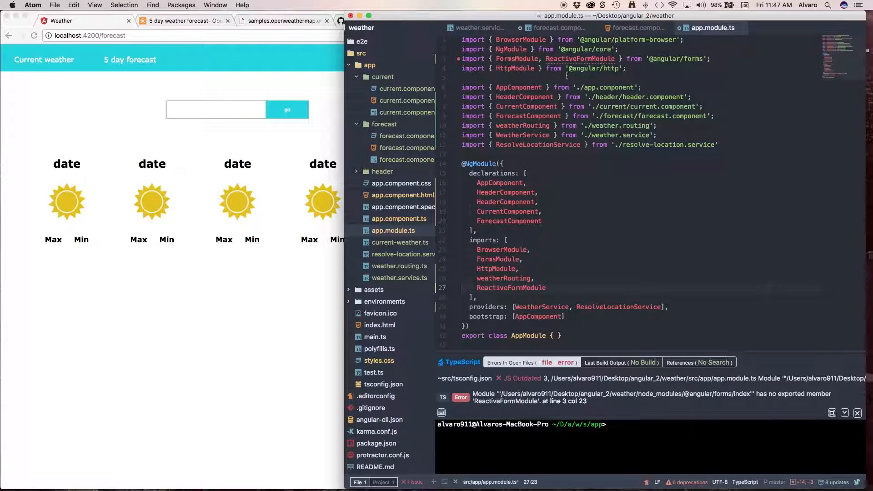
pyautogui.click(547, 288)
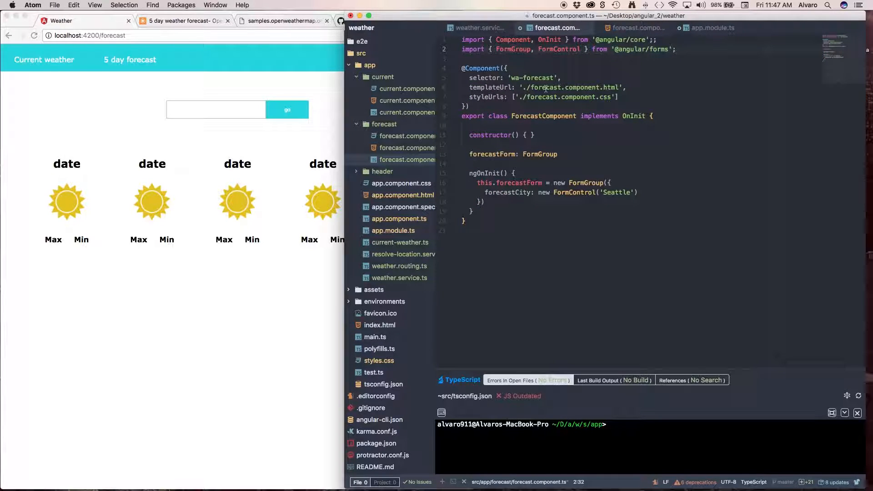
# In forecast.component.html, bind the <form> with [formGroup]="forecastForm".
pyautogui.click(637, 29)
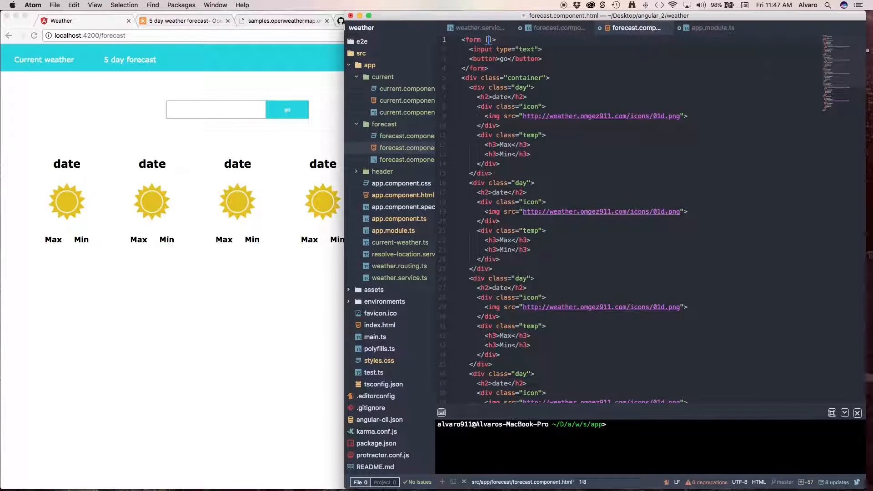
pyautogui.write('formGroup')
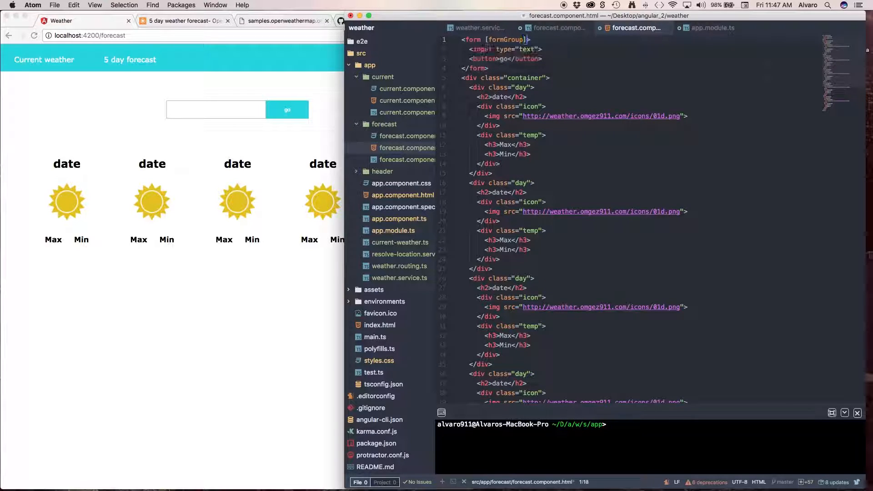
pyautogui.write('="')
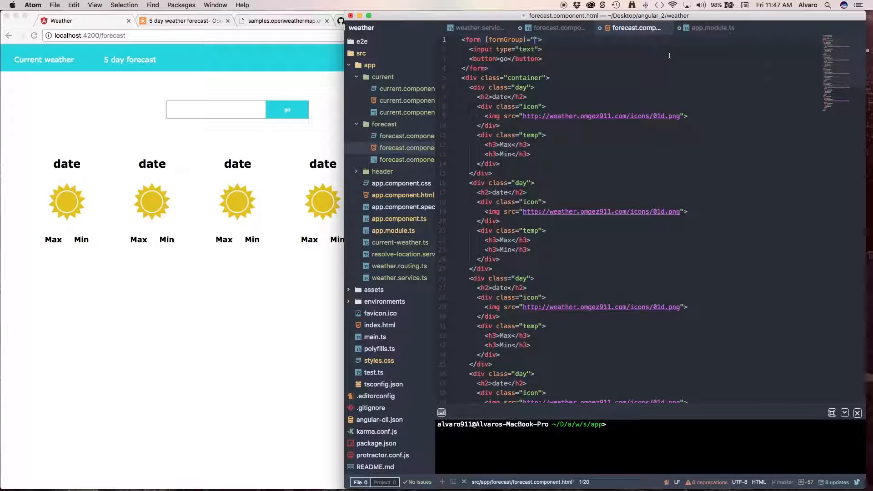
pyautogui.click(557, 28)
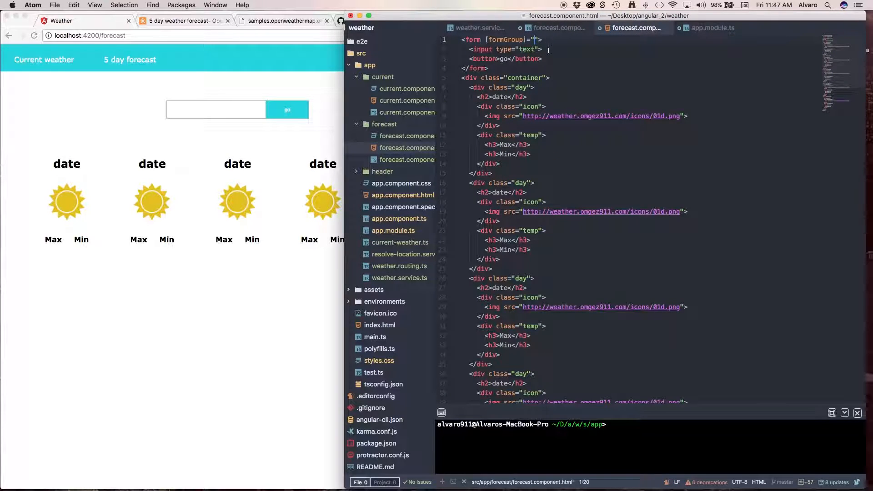
pyautogui.write('forecastForm')
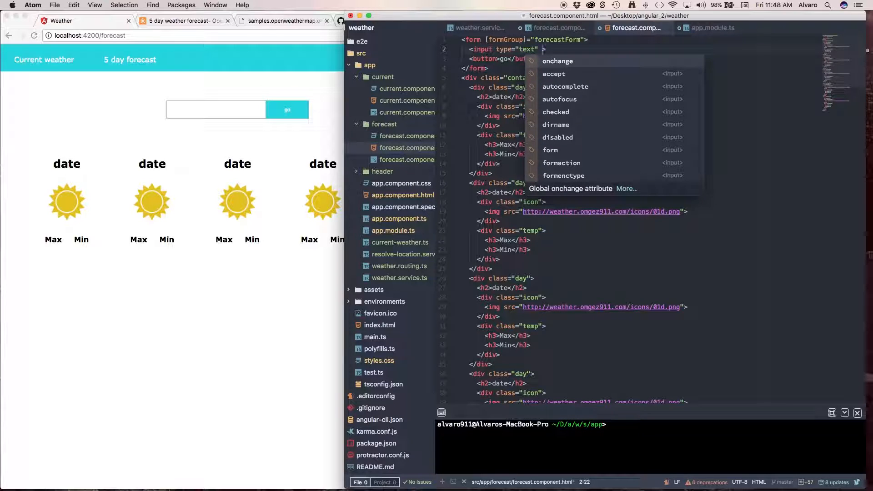
# Bind the text input with formControlName="forecastCity", copying the name from the .ts file.
pyautogui.write('form')
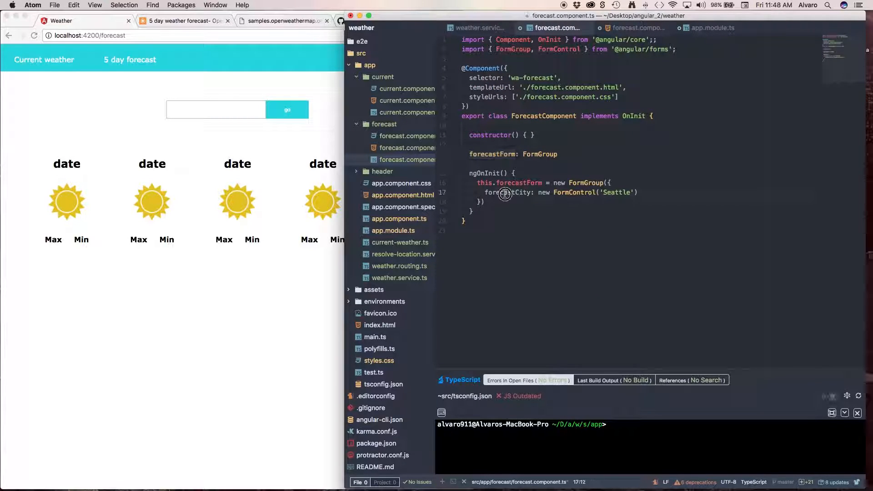
pyautogui.doubleClick(506, 192)
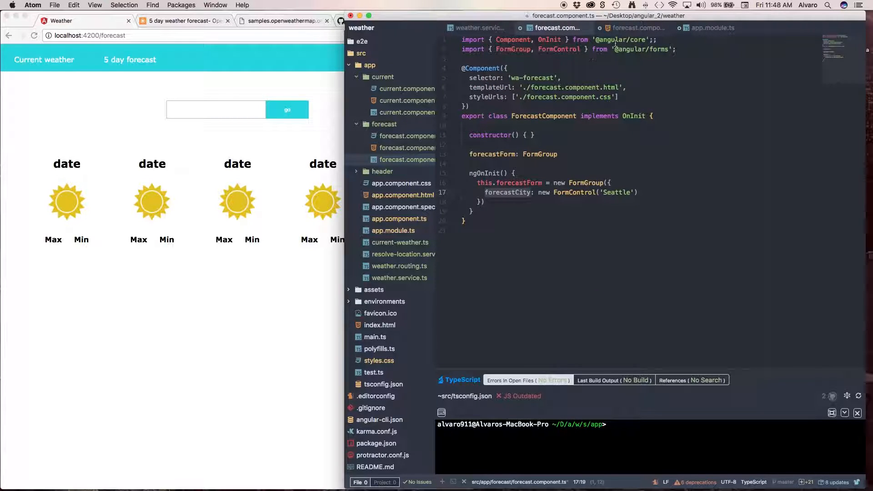
pyautogui.click(635, 28)
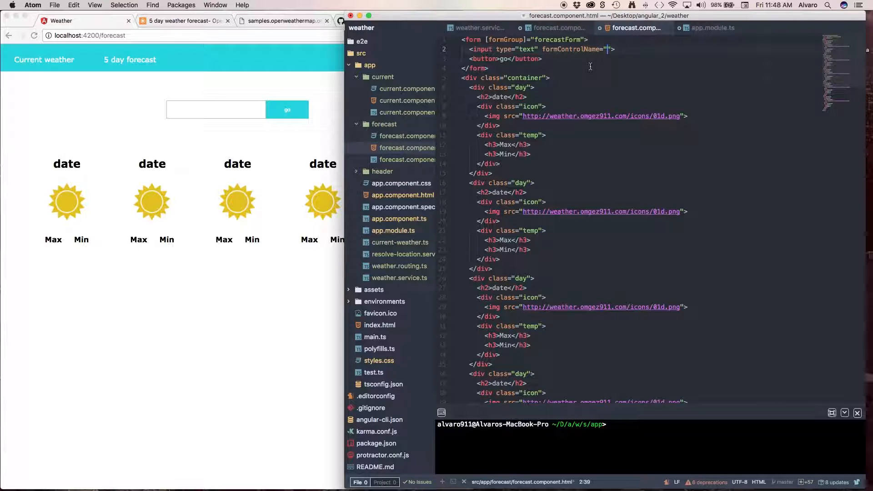
pyautogui.write("forecastCity: new FormControl('Seattle")
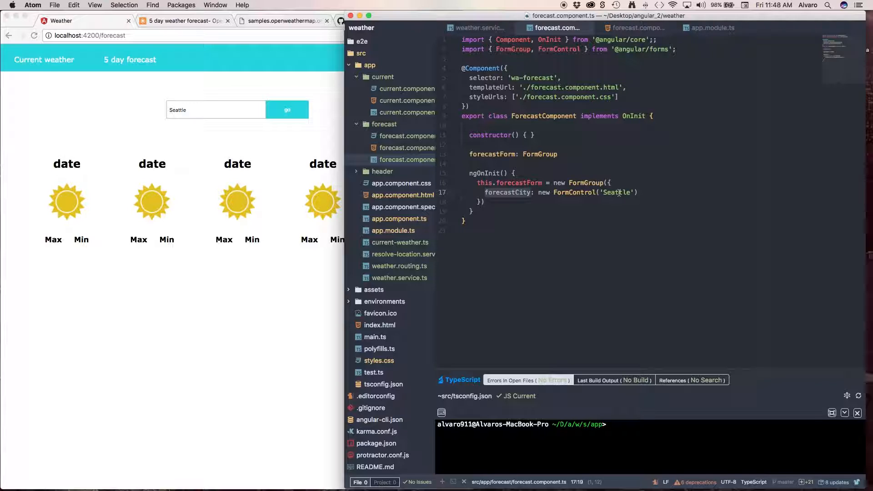
# View the 'Seattle' default in forecast.component.ts alongside the prefilled page field.
pyautogui.click(624, 213)
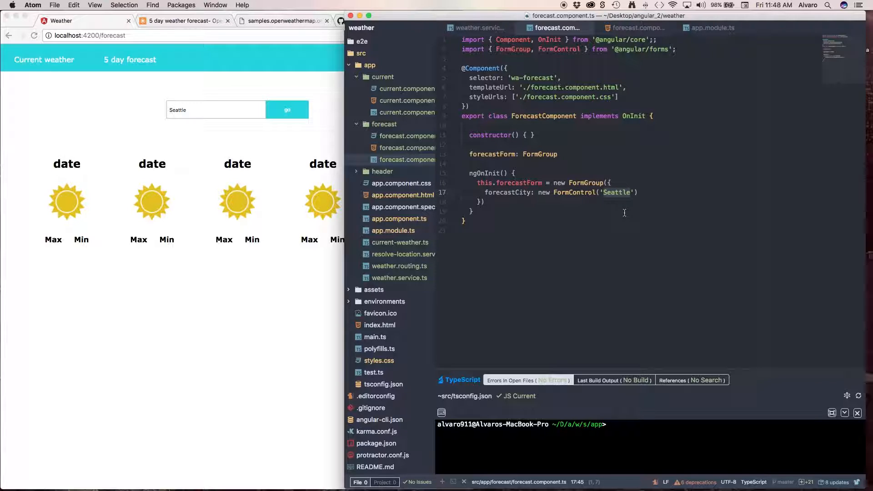
pyautogui.moveTo(627, 230)
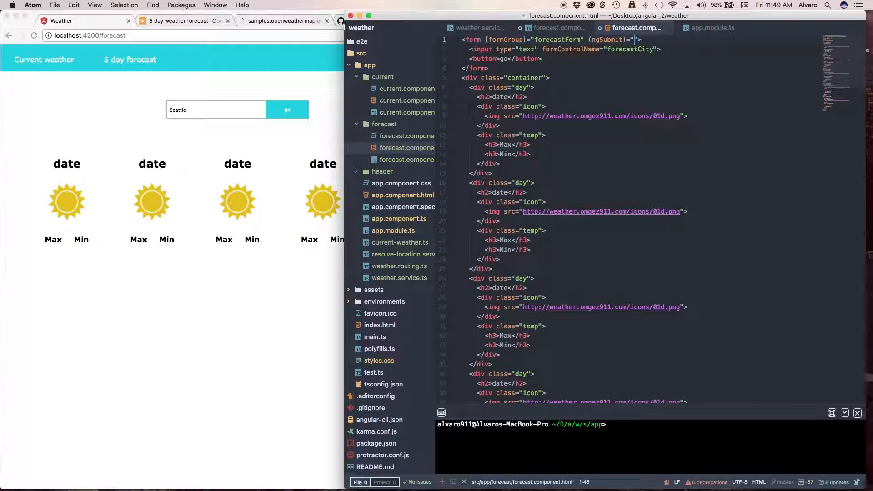
# Add (ngSubmit)="onSubmit()" to the template's <form> tag, replacing the trial #form reference.
pyautogui.write('onSubmit')
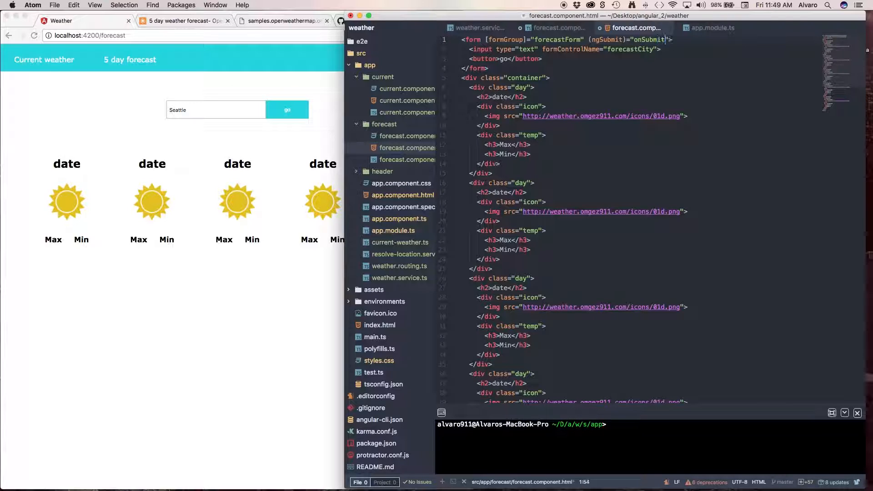
pyautogui.write('()" #f')
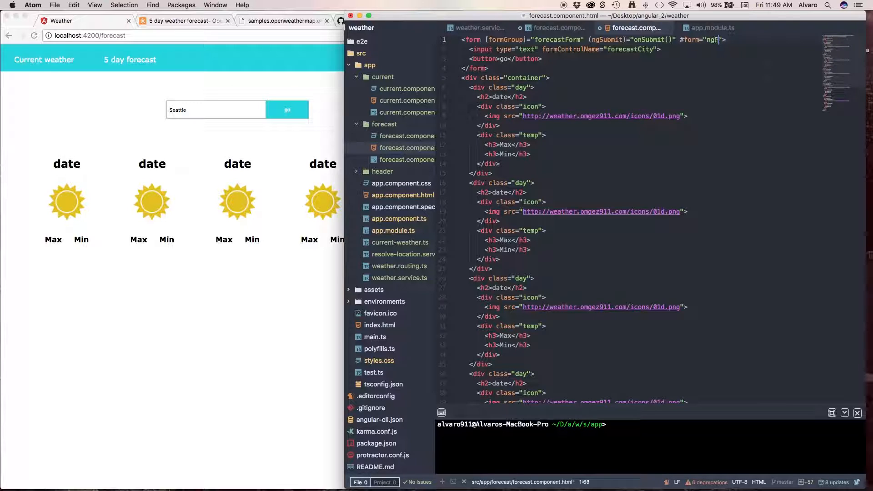
pyautogui.write('orm')
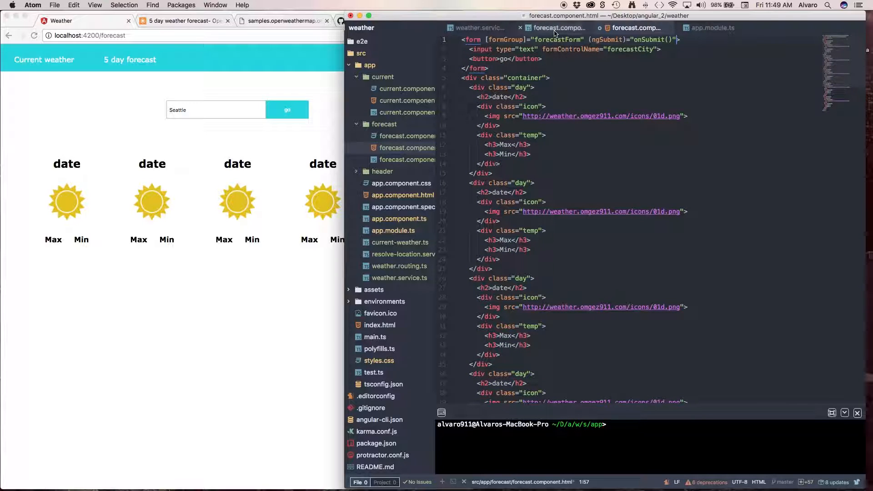
# Define onSubmit() in ForecastComponent that logs this.forecastForm to the console.
pyautogui.click(559, 28)
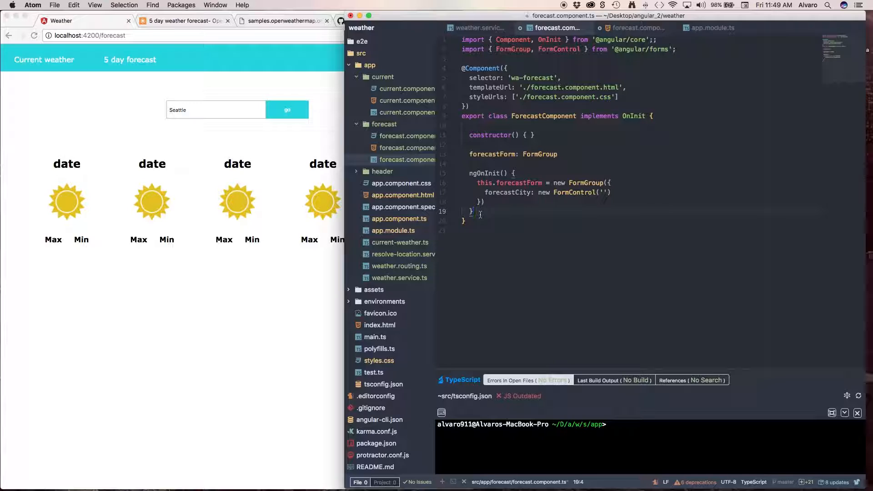
pyautogui.write('onss')
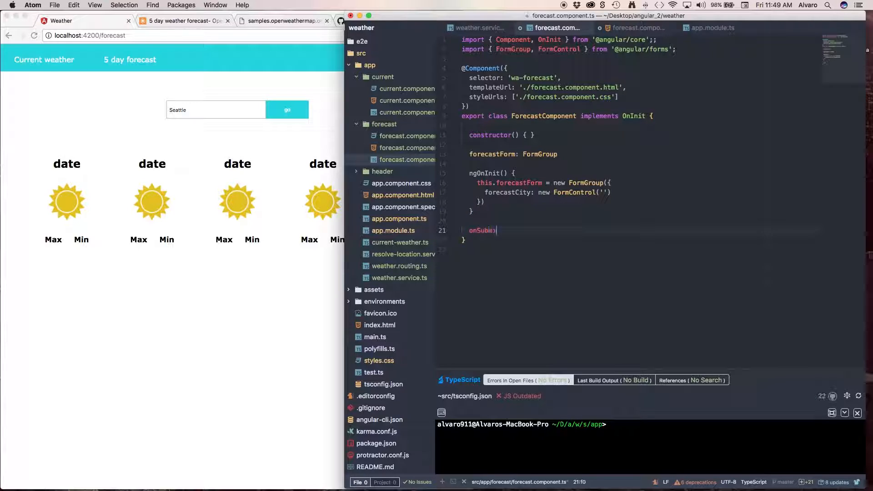
pyautogui.write('t(){')
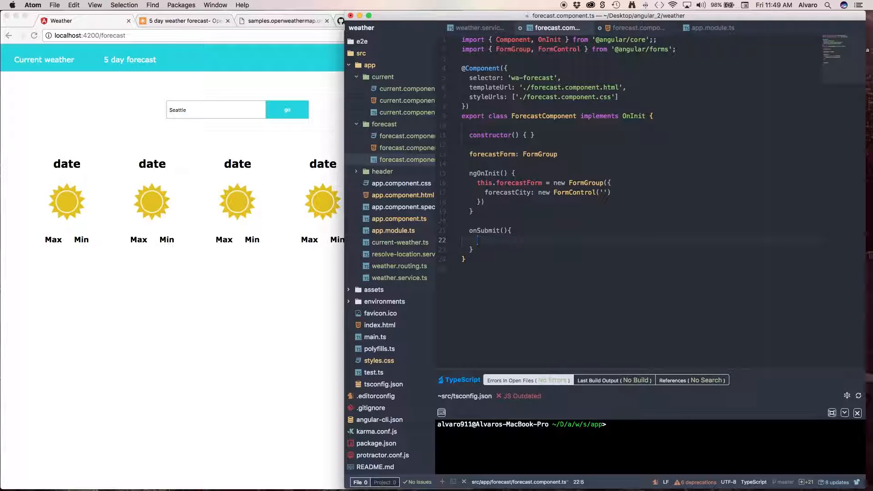
pyautogui.write('console.log')
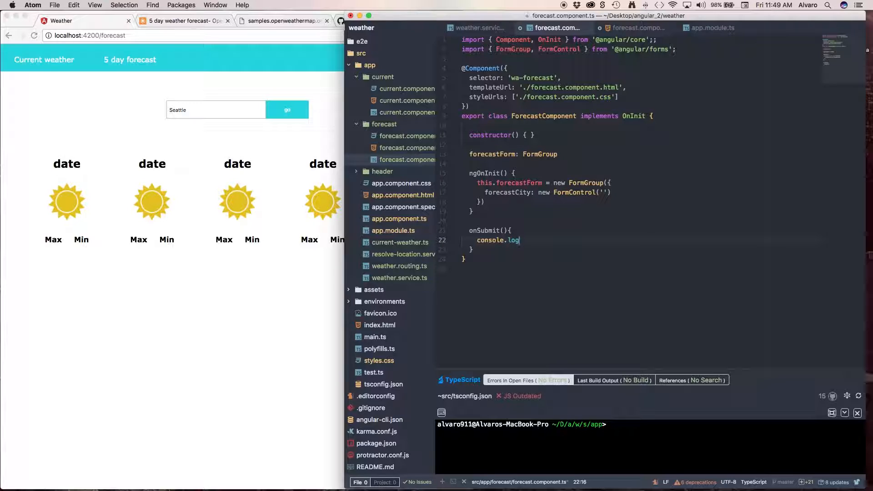
pyautogui.write('(this)')
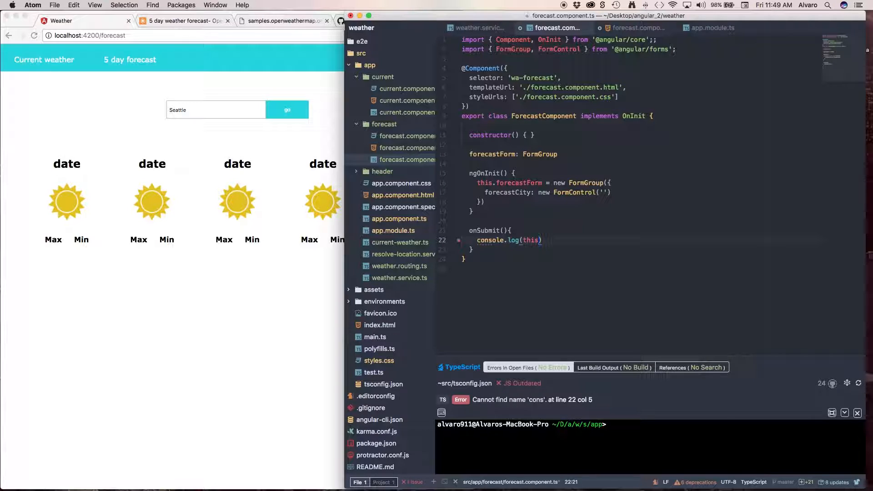
pyautogui.write('.forecas')
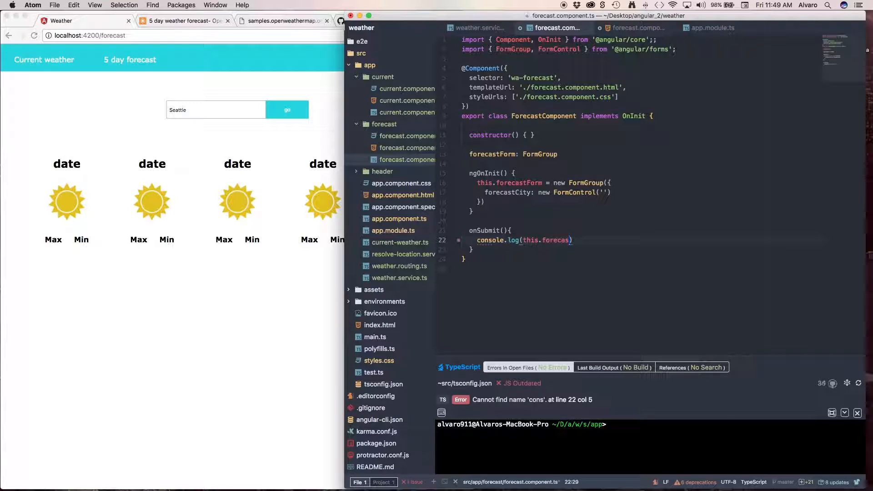
pyautogui.write('tForm')
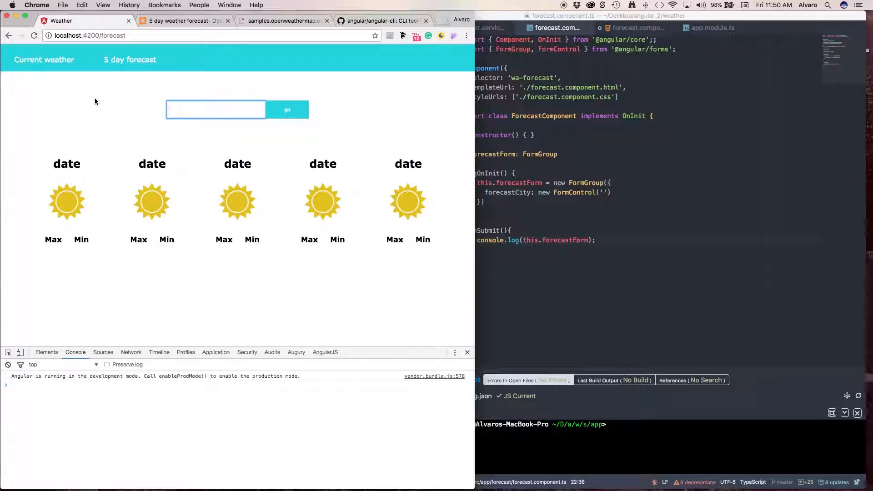
# Enter 'Cairo' in the reloaded forecast page's city field in Chrome.
pyautogui.write('Cairo')
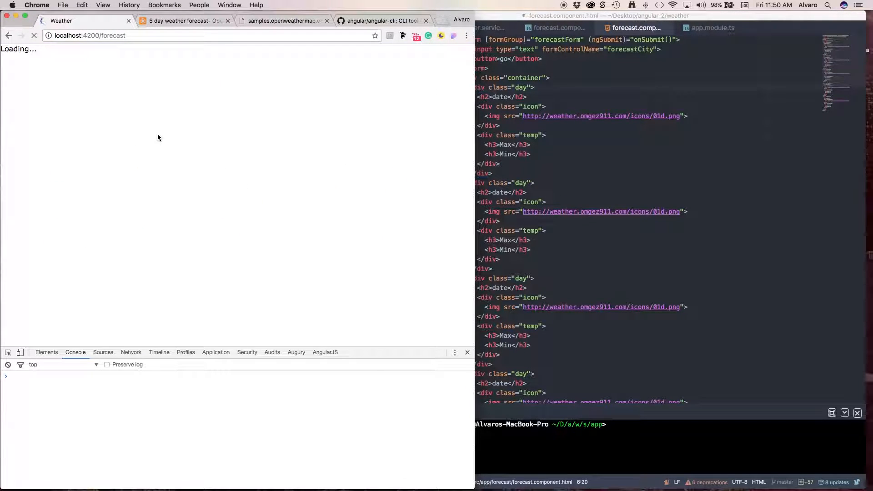
pyautogui.moveTo(568, 100)
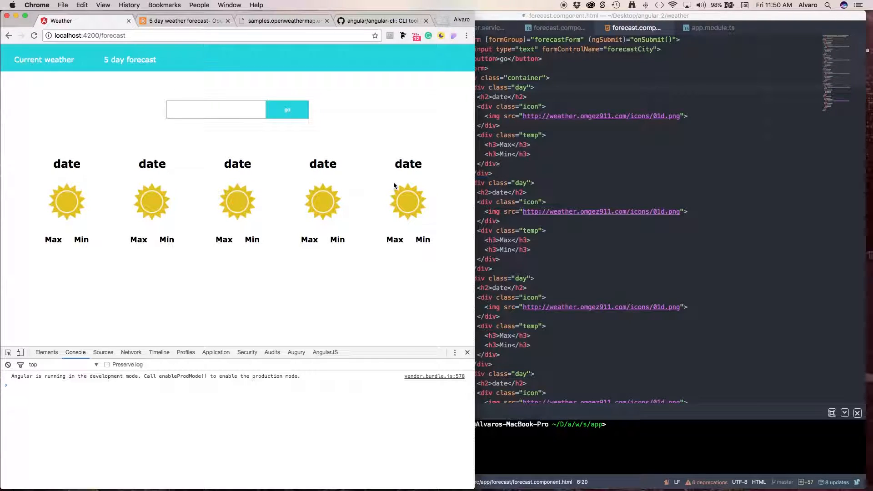
# Submit 'san diego' as the city and inspect the logged FormGroup object in the Console.
pyautogui.click(217, 110)
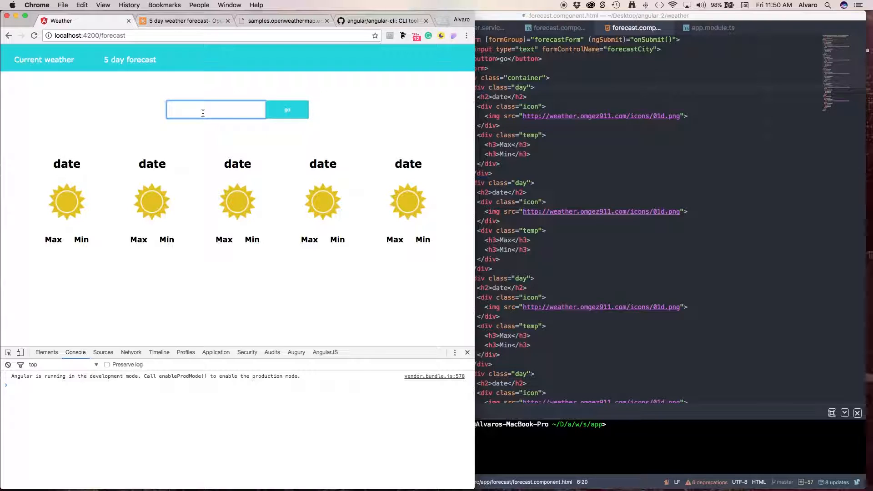
pyautogui.write('san diego')
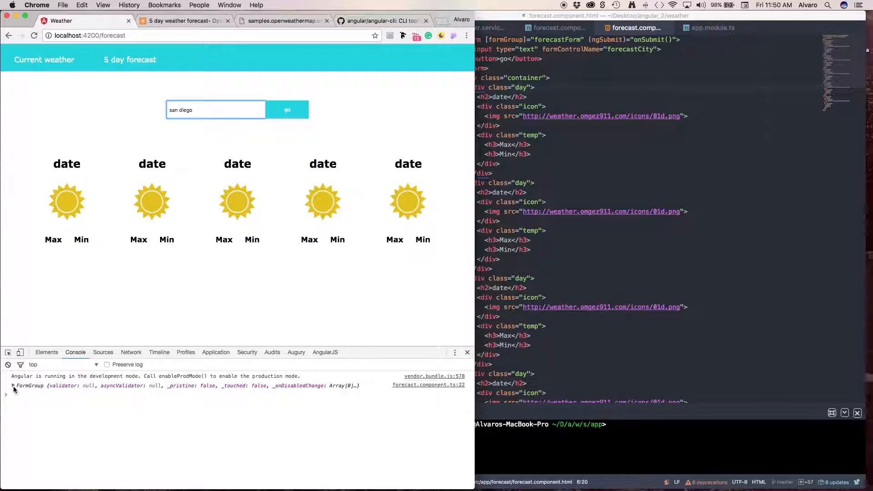
pyautogui.click(14, 386)
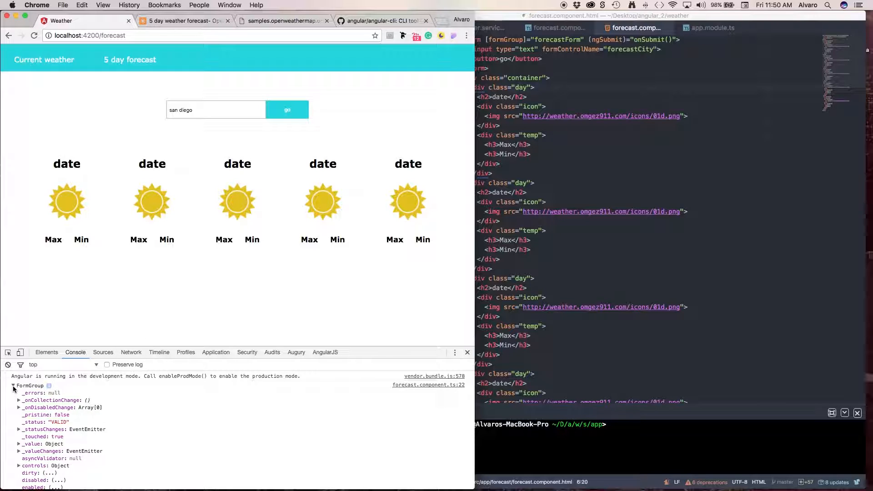
pyautogui.click(14, 386)
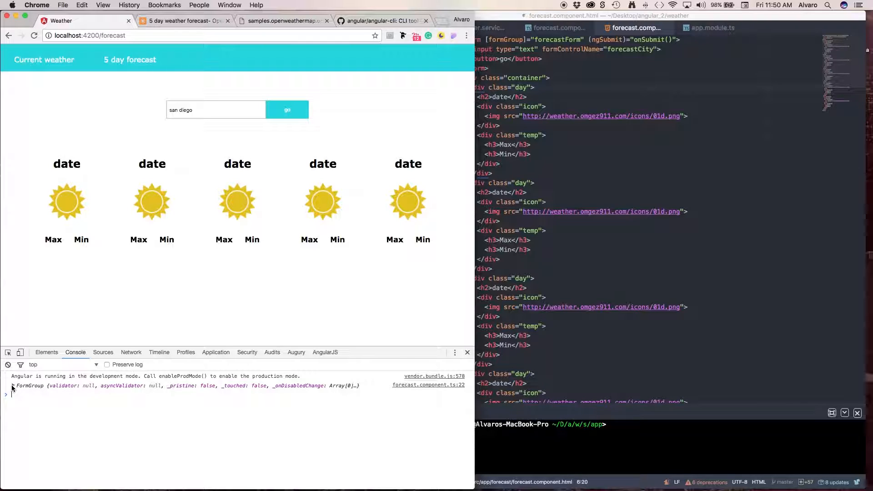
# Expand the logged FormGroup and reveal its value with forecastCity set to 'san diego'.
pyautogui.click(7, 385)
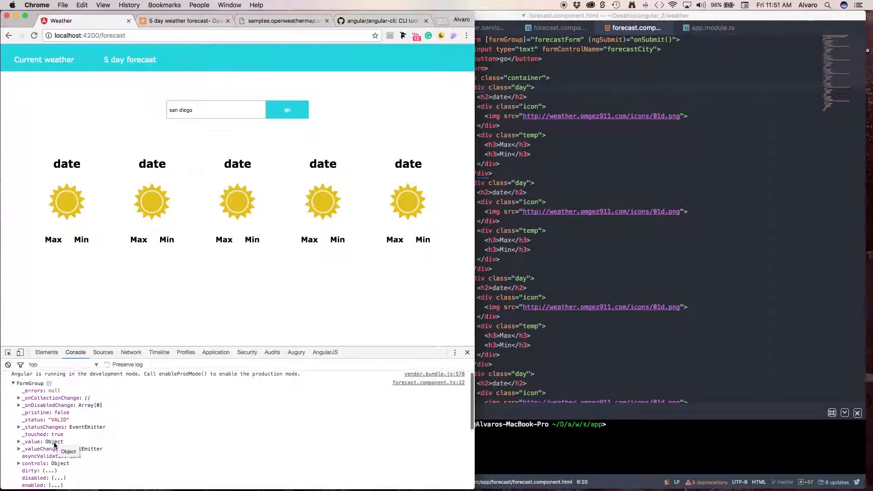
pyautogui.scroll(-3)
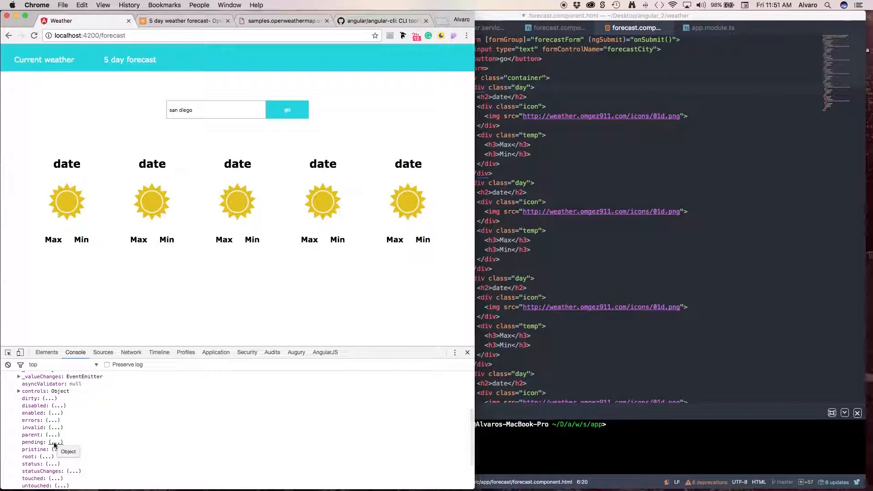
pyautogui.scroll(-3)
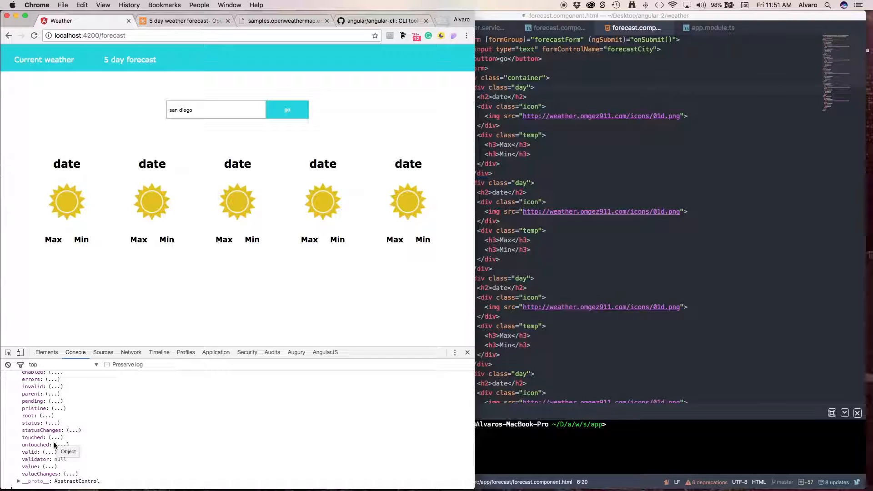
pyautogui.moveTo(103, 436)
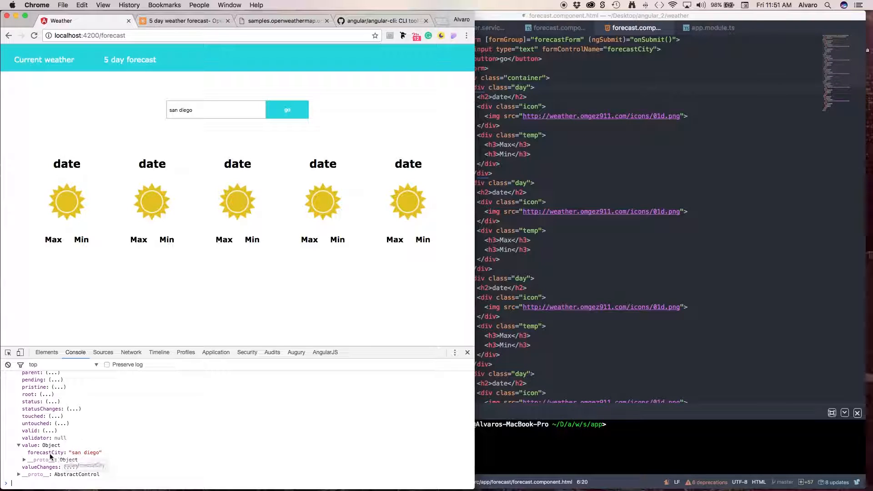
pyautogui.moveTo(49, 467)
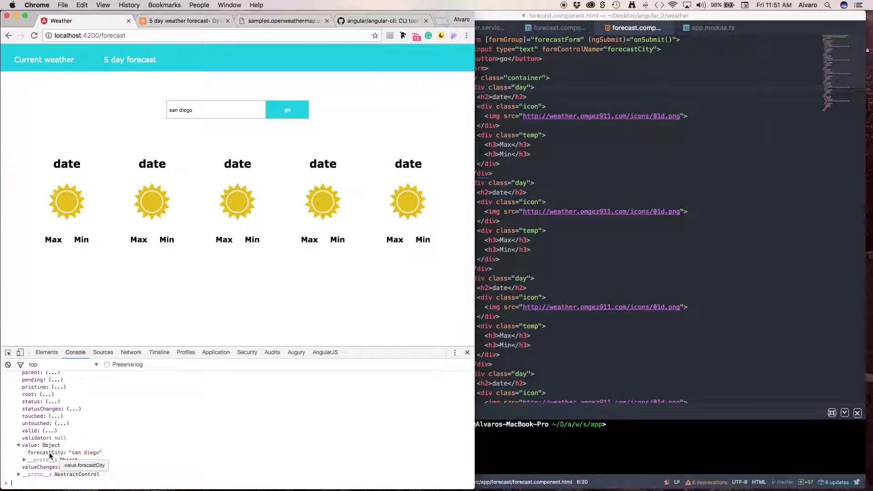
pyautogui.moveTo(104, 338)
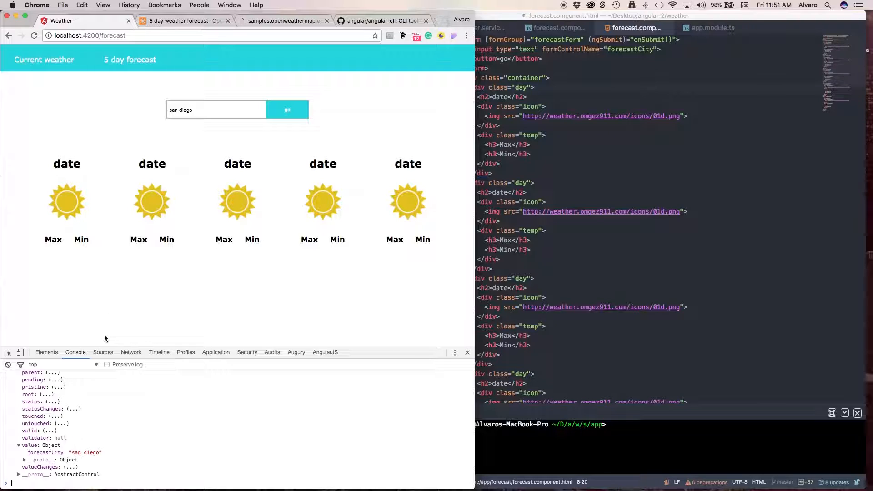